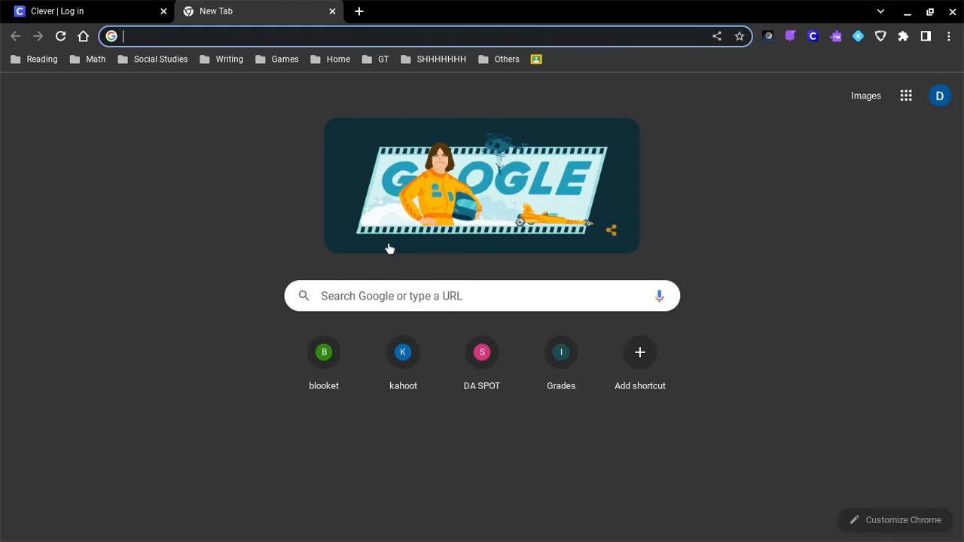
mouse_move(459, 466)
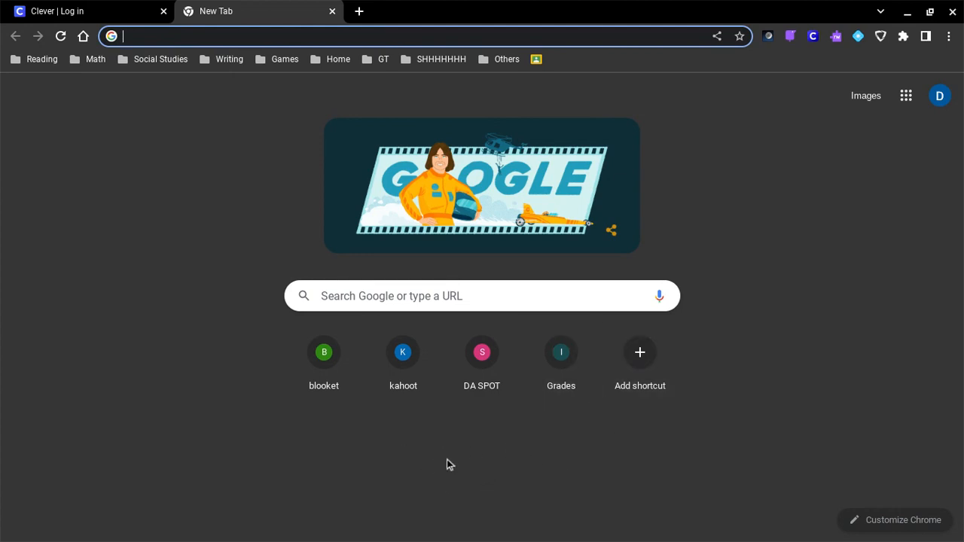
mouse_move(631, 514)
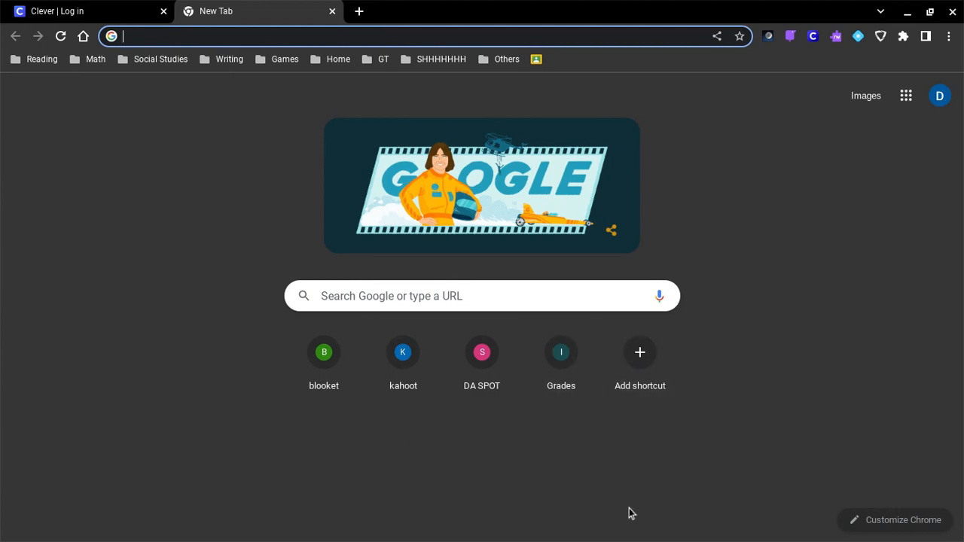
mouse_move(912, 476)
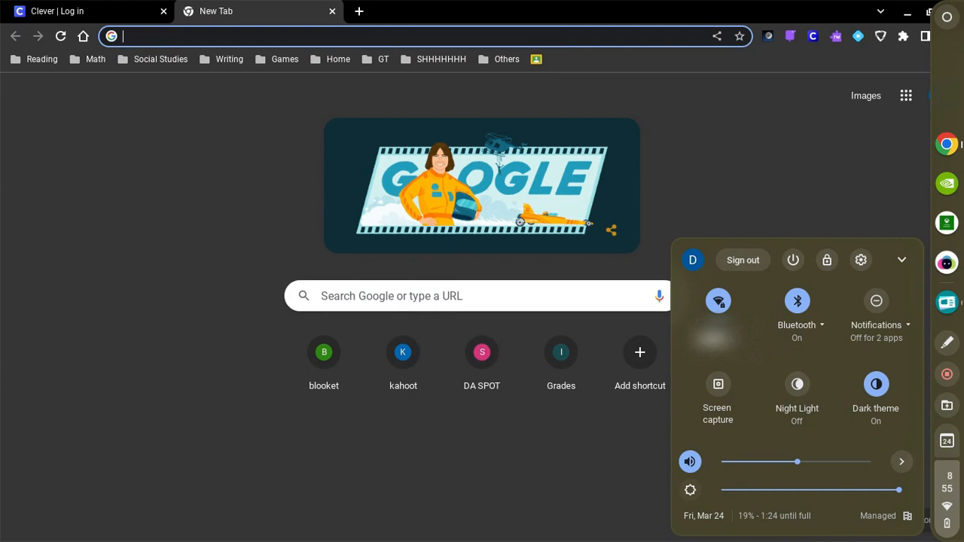
Show the connected Wi-Fi network's details page in Settings
click(717, 302)
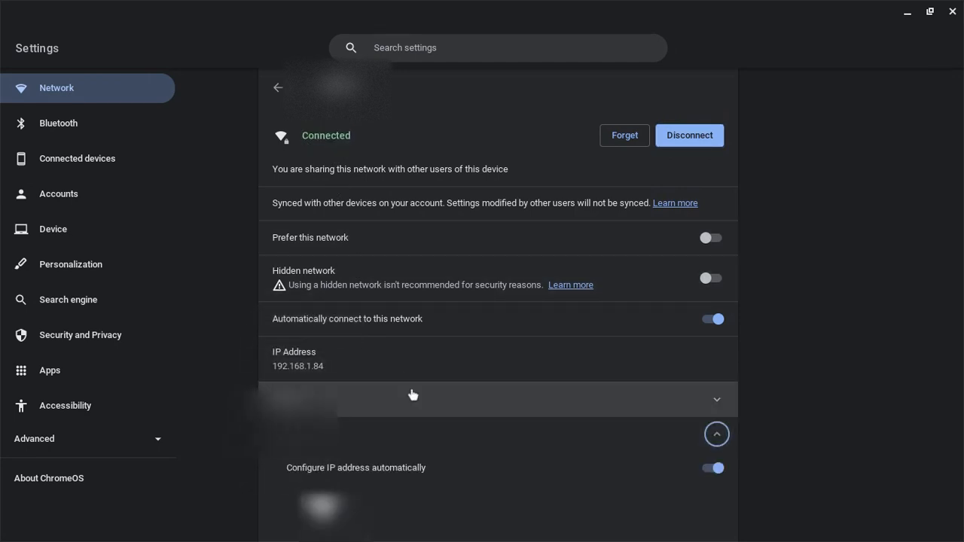
Scroll down the network details to reach the Name servers section
scroll(down, 3)
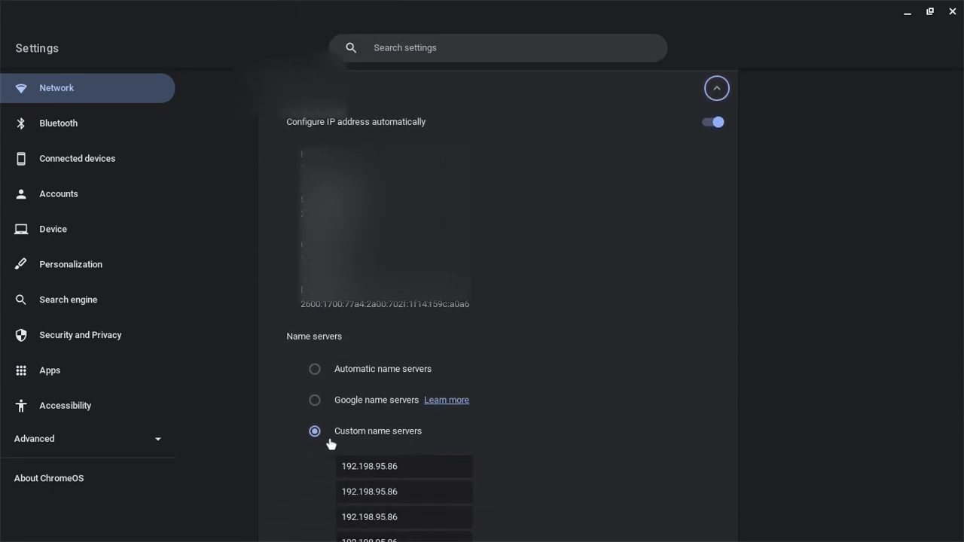
scroll(down, 3)
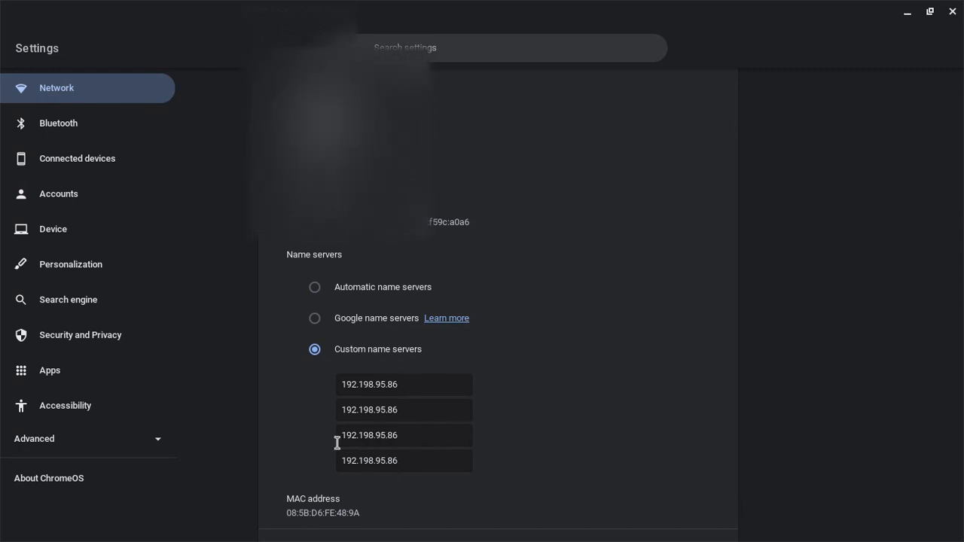
mouse_move(412, 336)
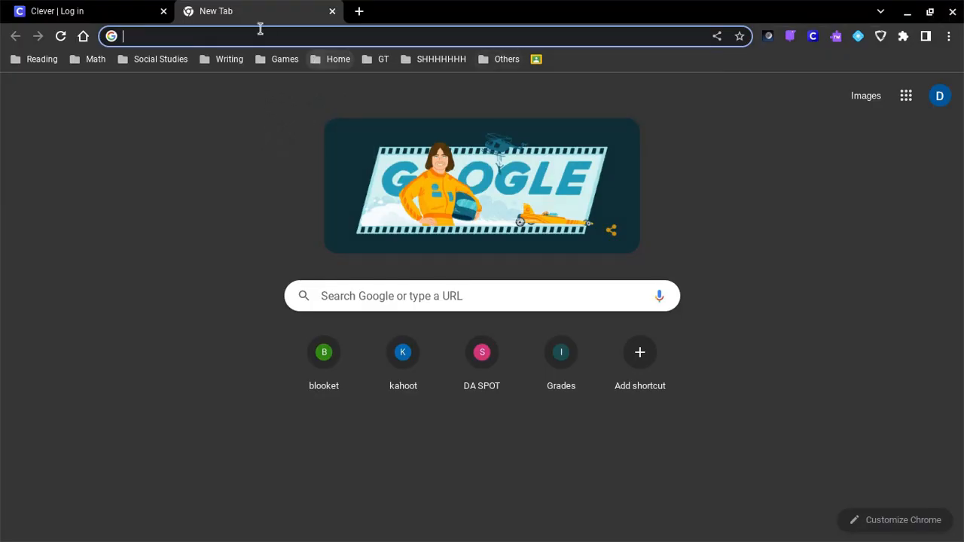
mouse_move(265, 150)
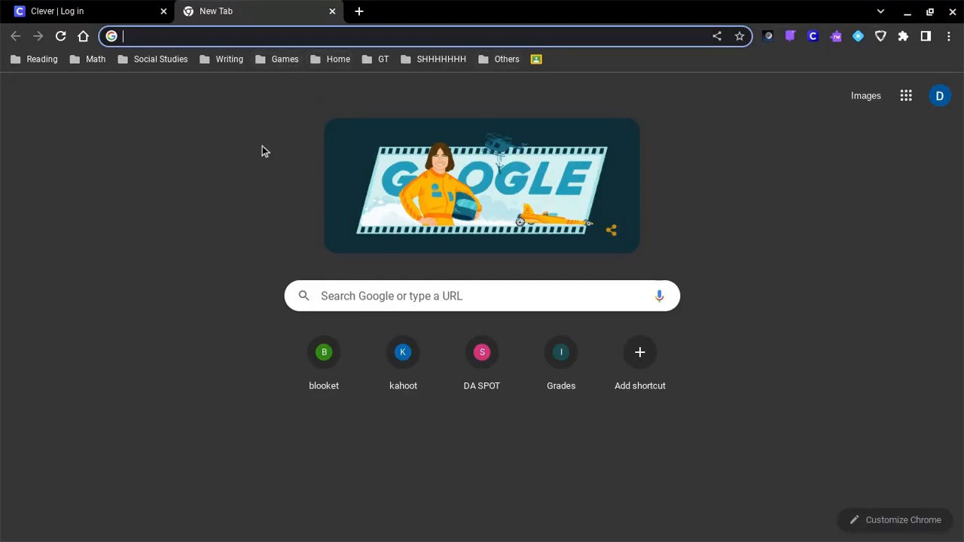
text(chrome)
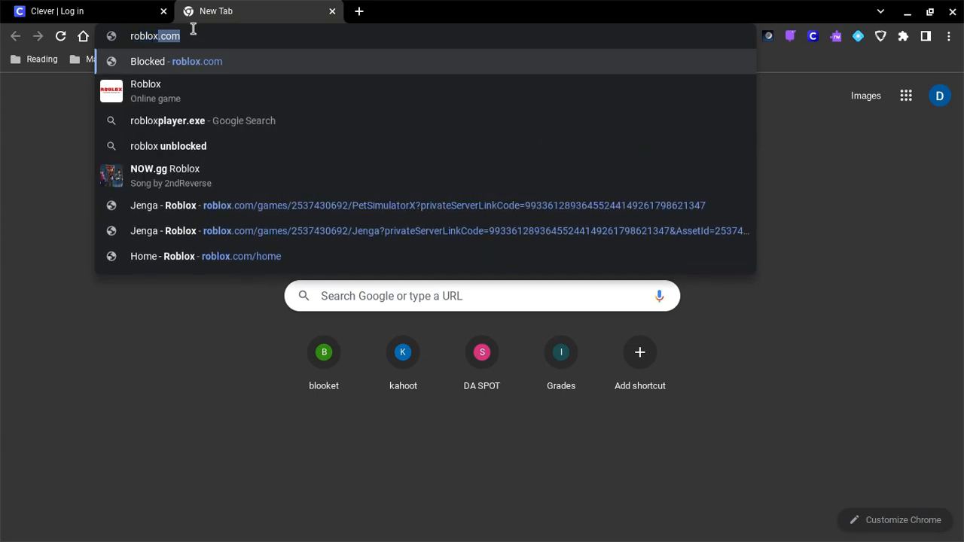
mouse_move(145, 71)
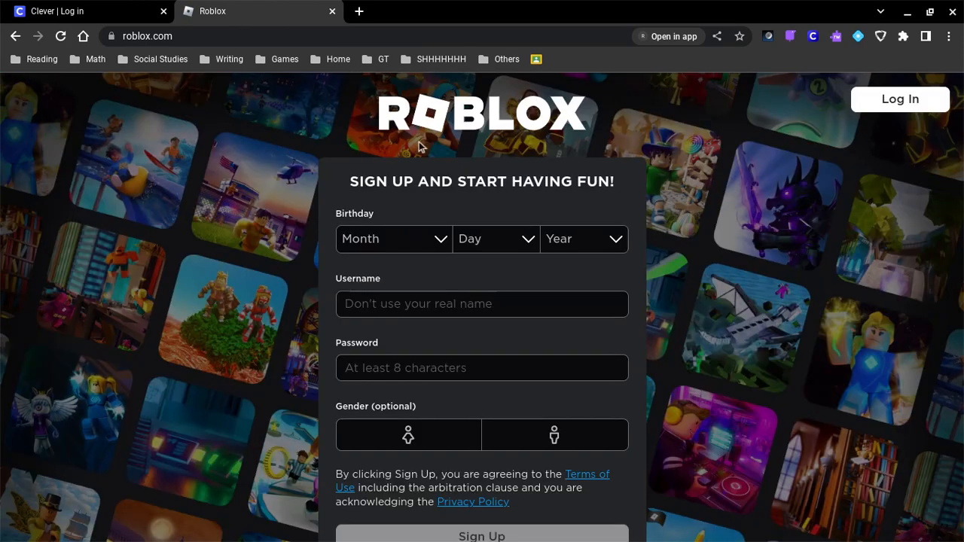
Navigate to now.gg from the address bar, then reveal the SHHHHHHH bookmark folder's links
click(147, 36)
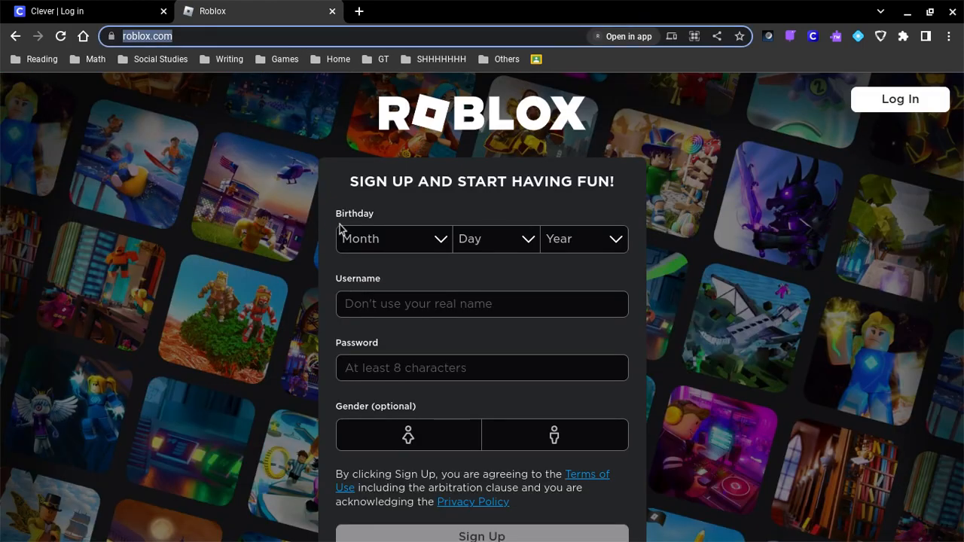
text(now.gg)
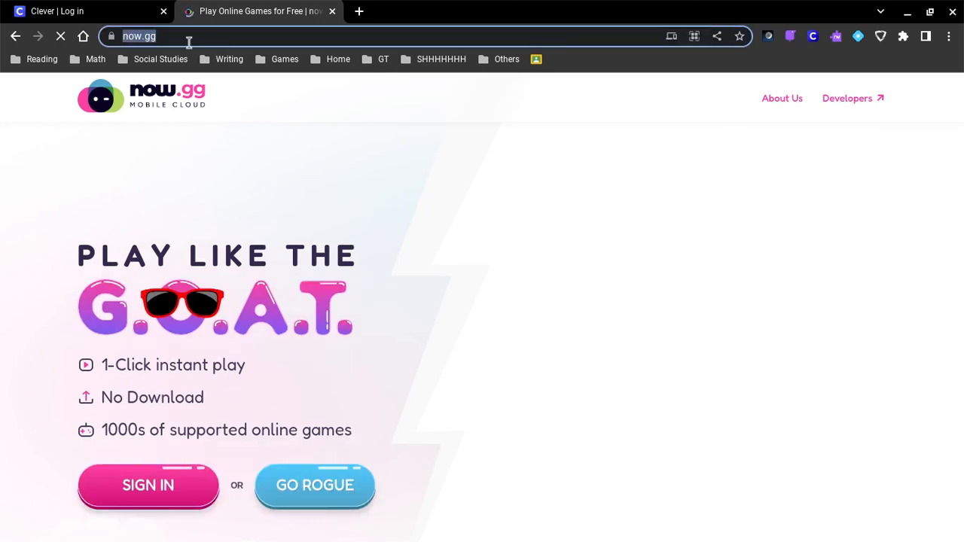
click(441, 58)
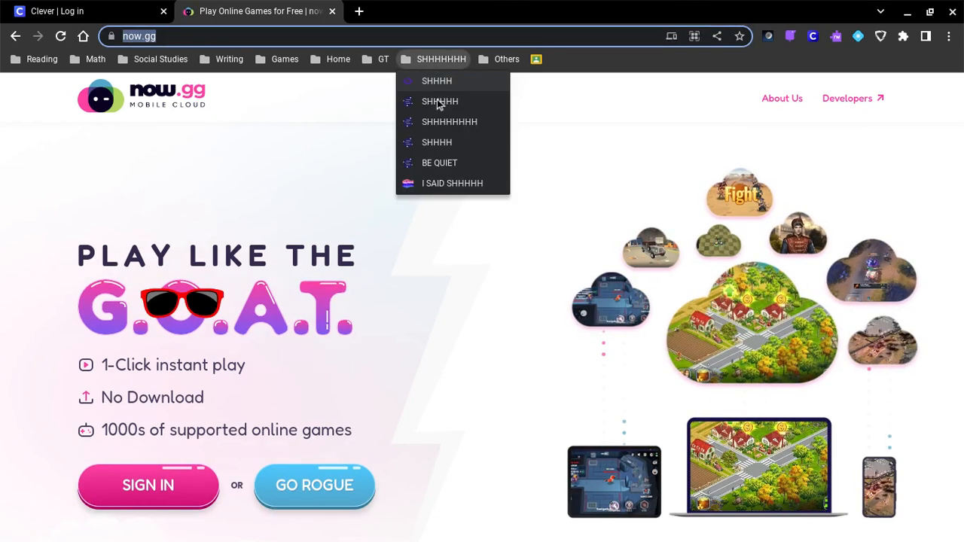